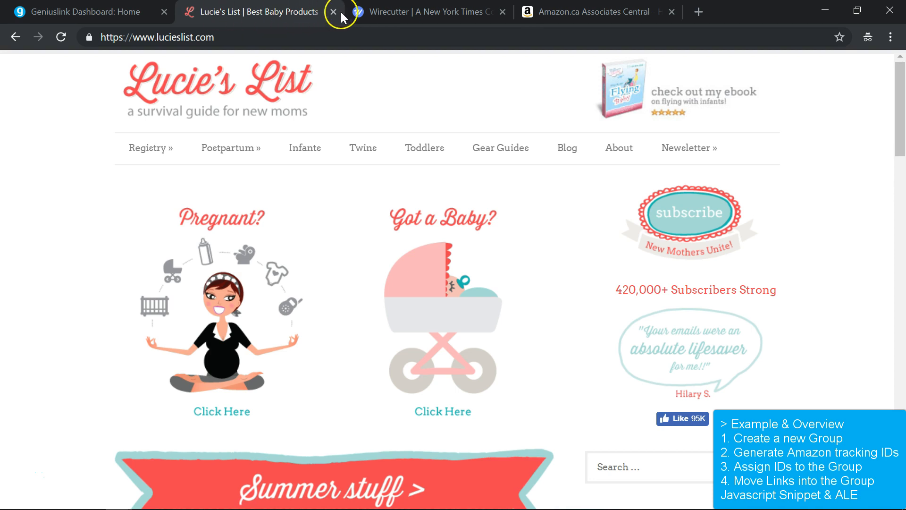
Step: View the Wirecutter example site, then the Amazon.ca Associates earnings-by-tracking-ID report
click(423, 12)
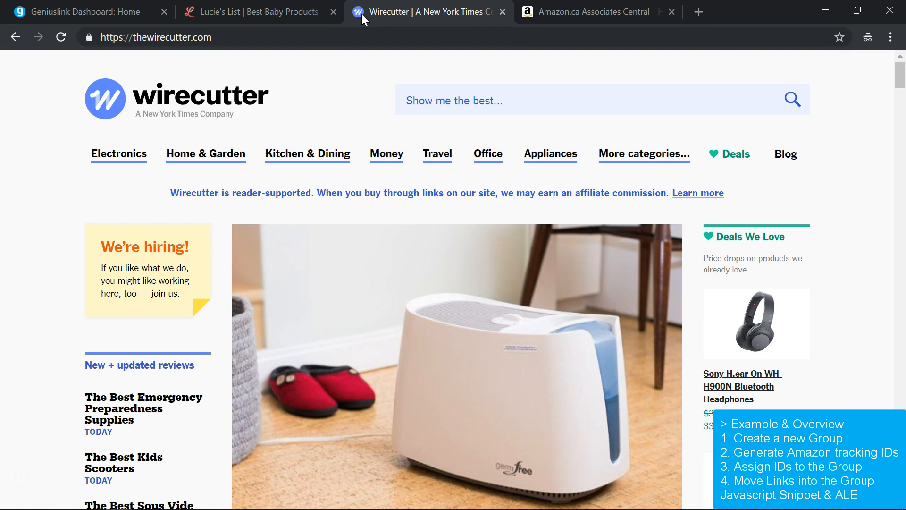
mouse_move(404, 19)
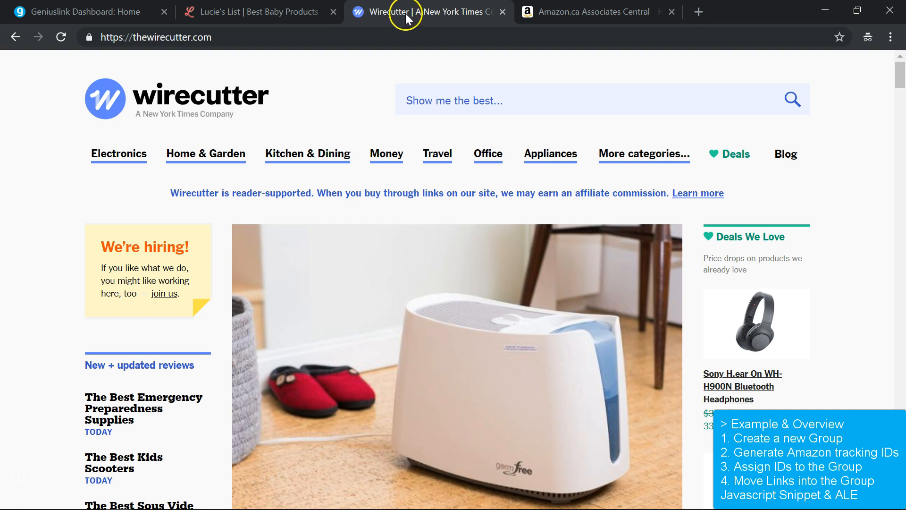
click(593, 12)
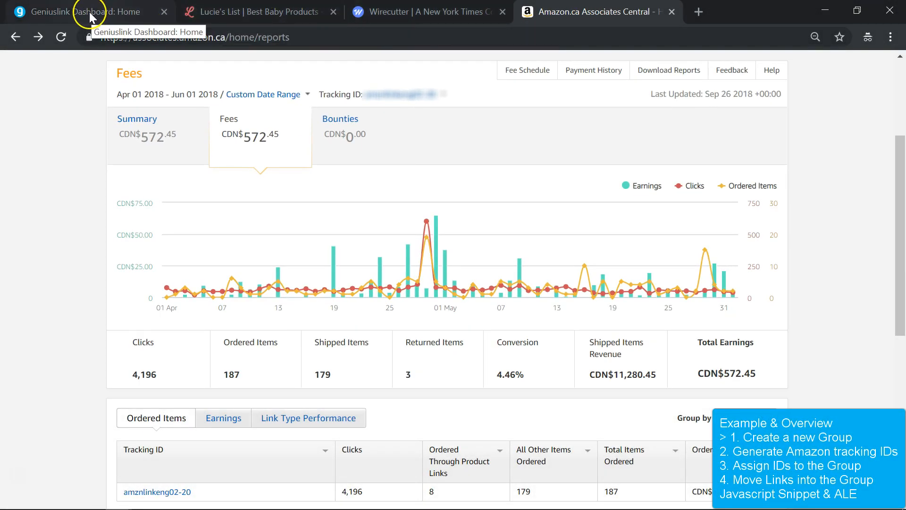
Step: Add a new Geniuslink group named TechReviews from the Groups list
click(89, 12)
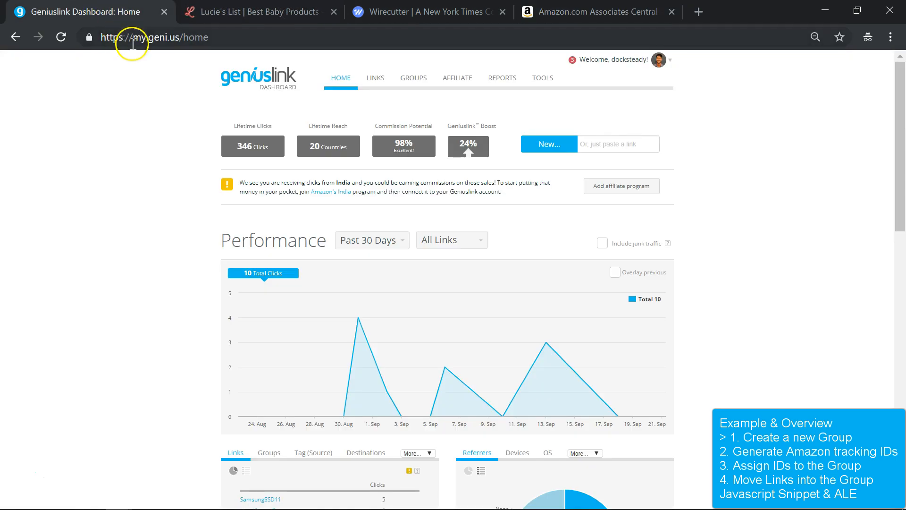
mouse_move(416, 80)
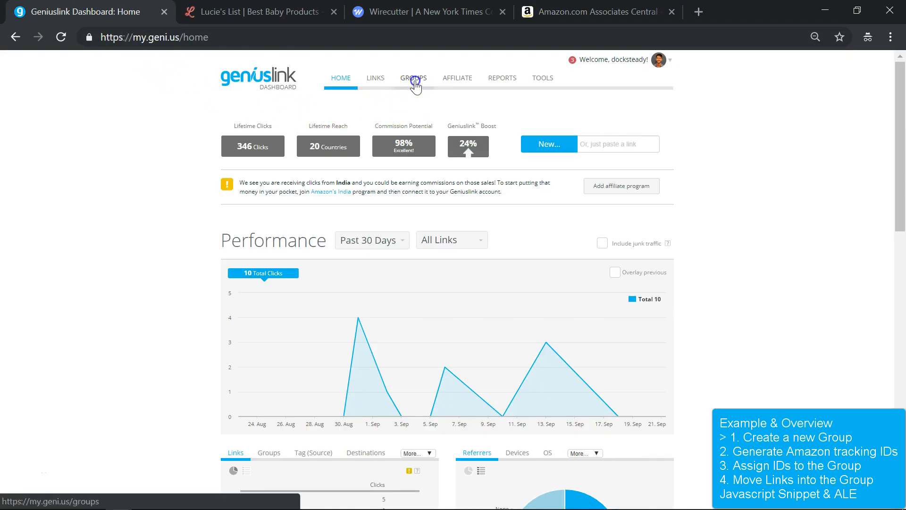
click(413, 77)
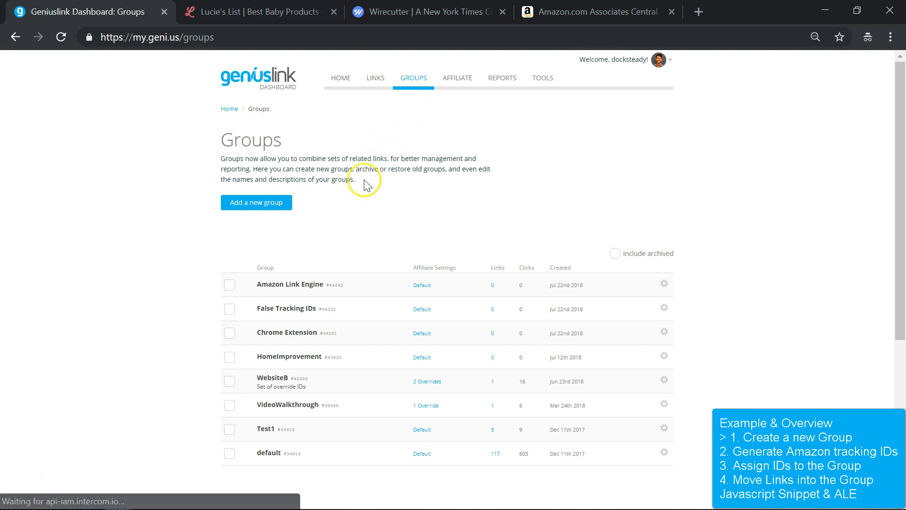
mouse_move(287, 206)
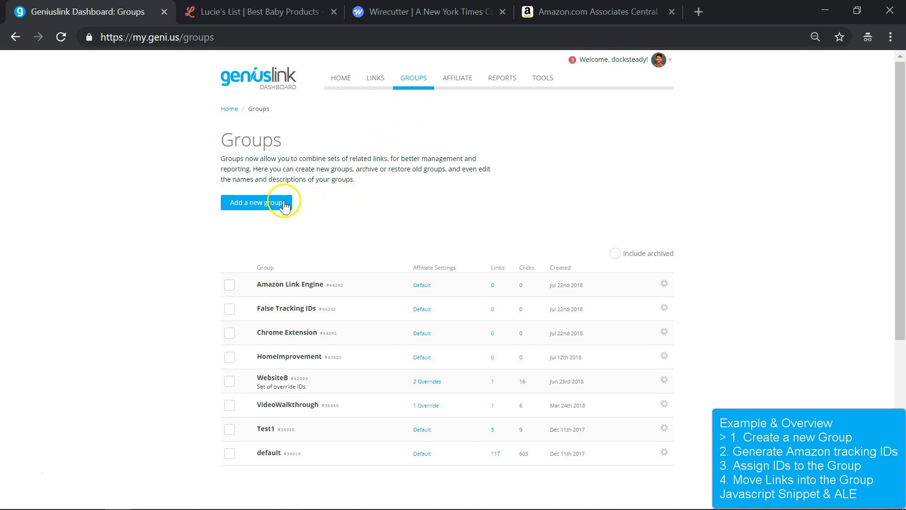
click(257, 202)
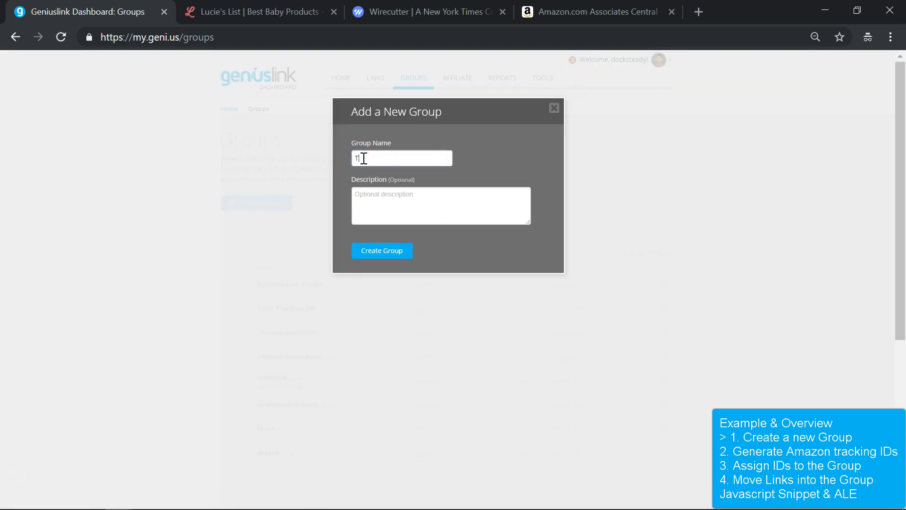
text(echReviews)
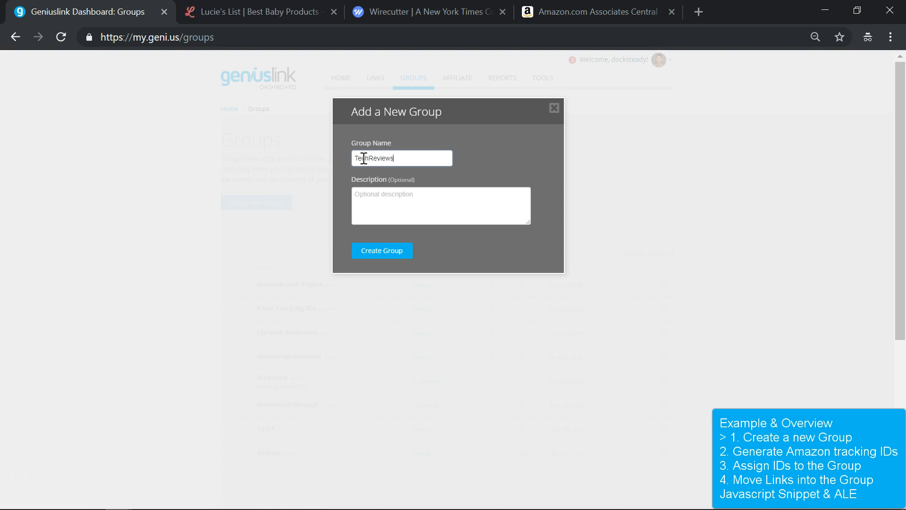
click(391, 251)
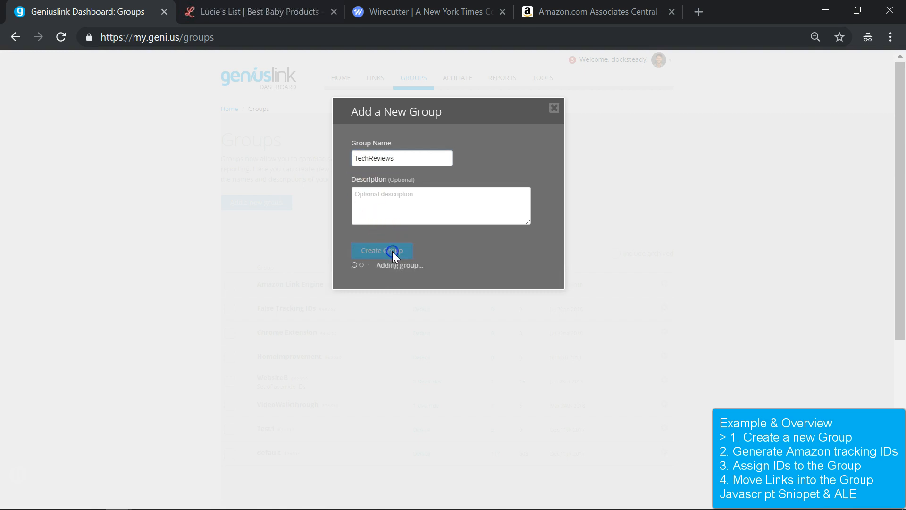
click(382, 251)
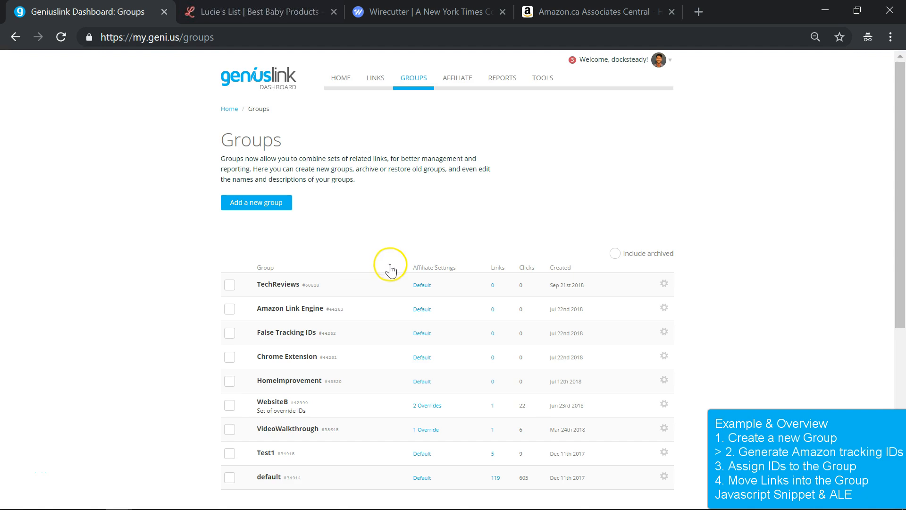
Step: Add an override for TechReviews with sample ID Example-20 on a chosen Amazon country program
click(422, 285)
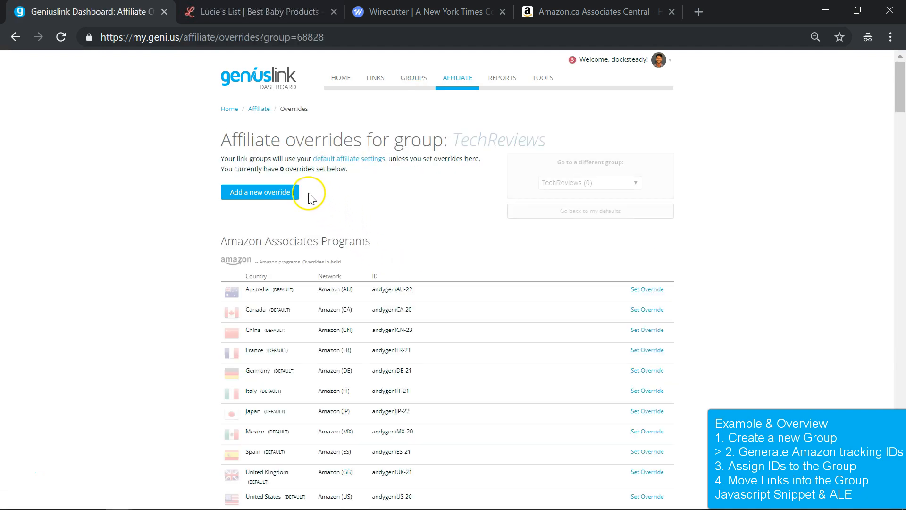
click(260, 192)
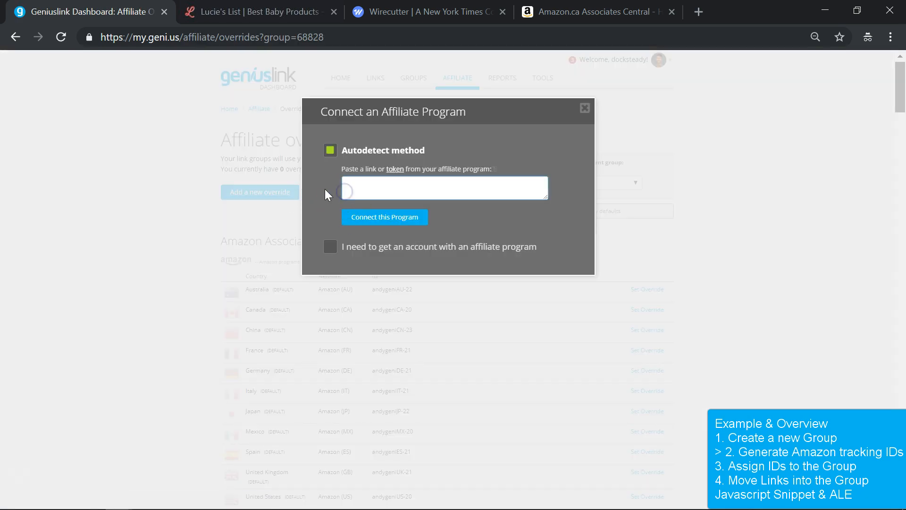
text(Example-20)
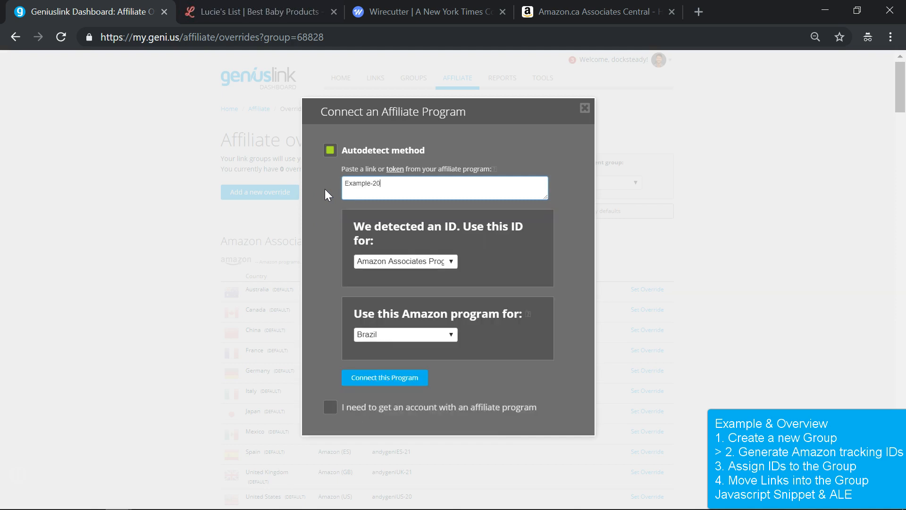
click(406, 334)
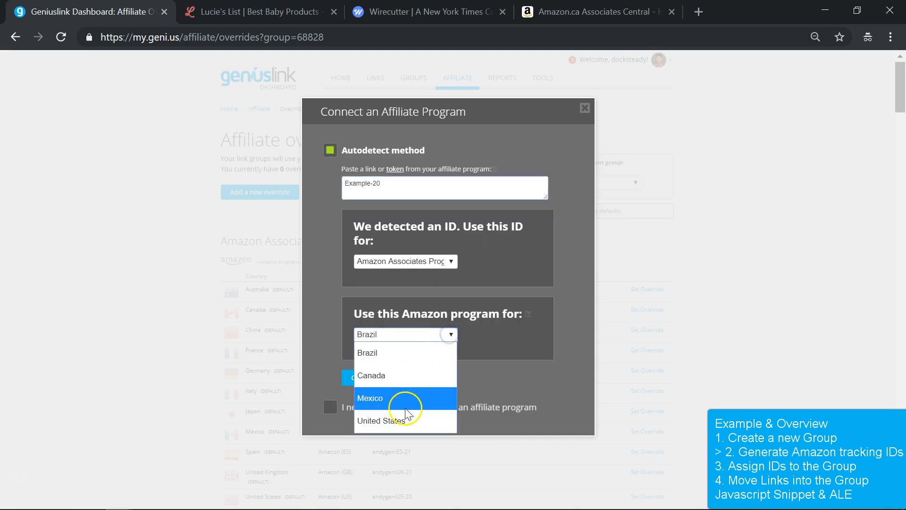
click(379, 421)
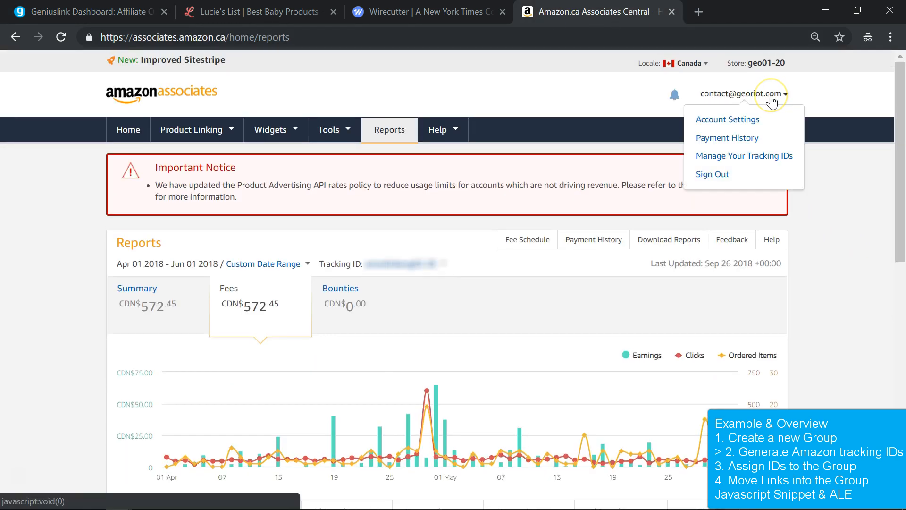
mouse_move(760, 160)
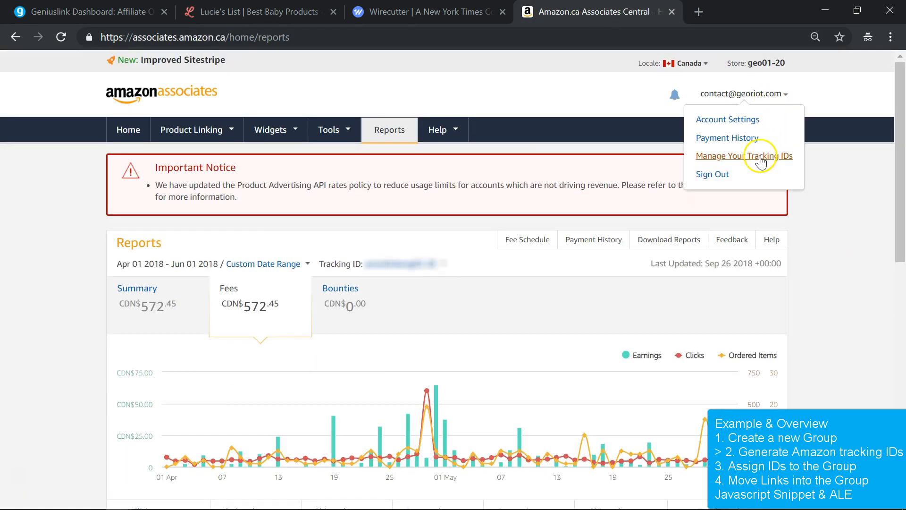
Step: Create tracking ID techreview0sadd-20 in Manage Tracking IDs and select it for copying
click(757, 156)
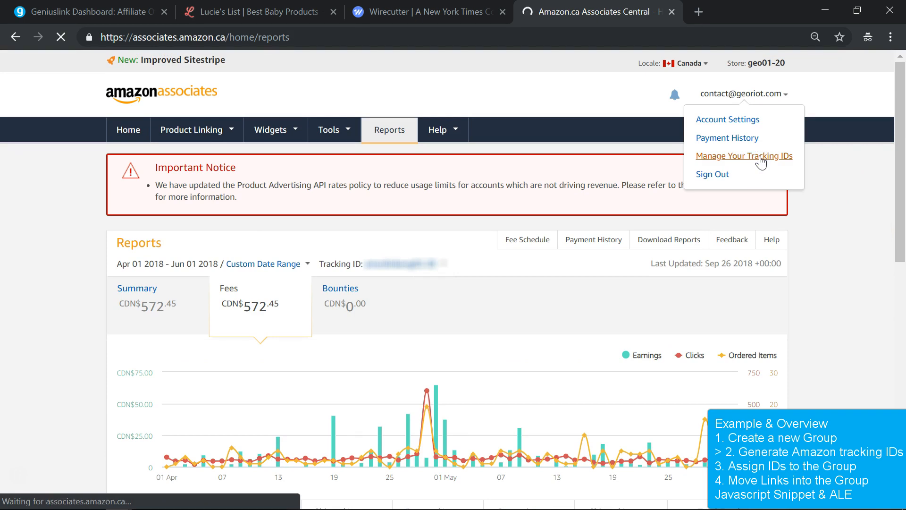
click(743, 156)
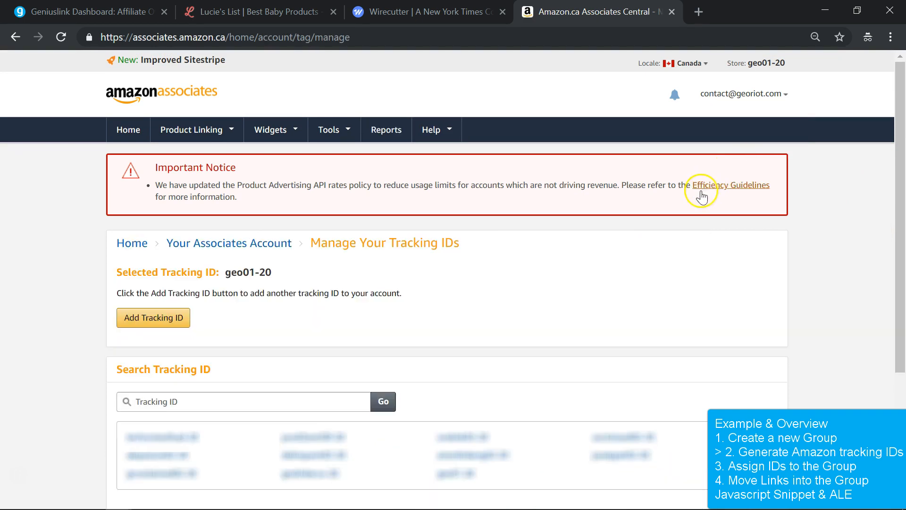
click(153, 317)
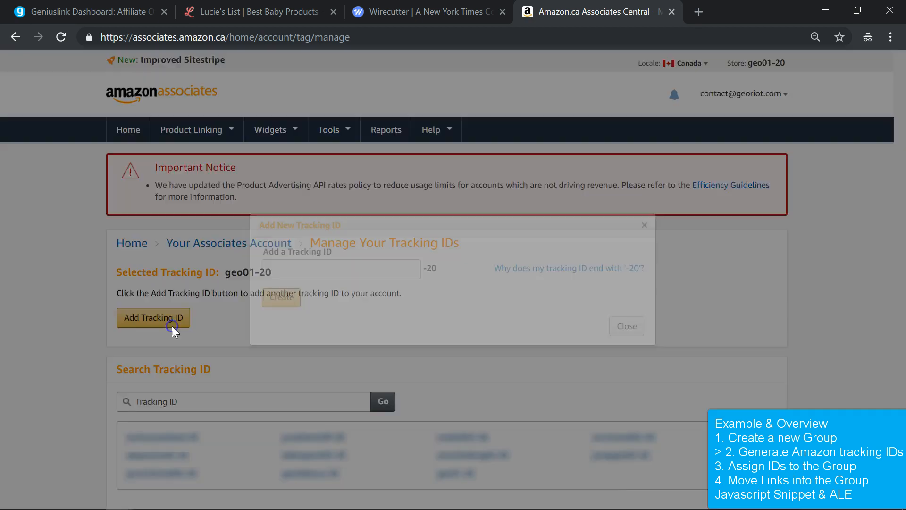
text(tech)
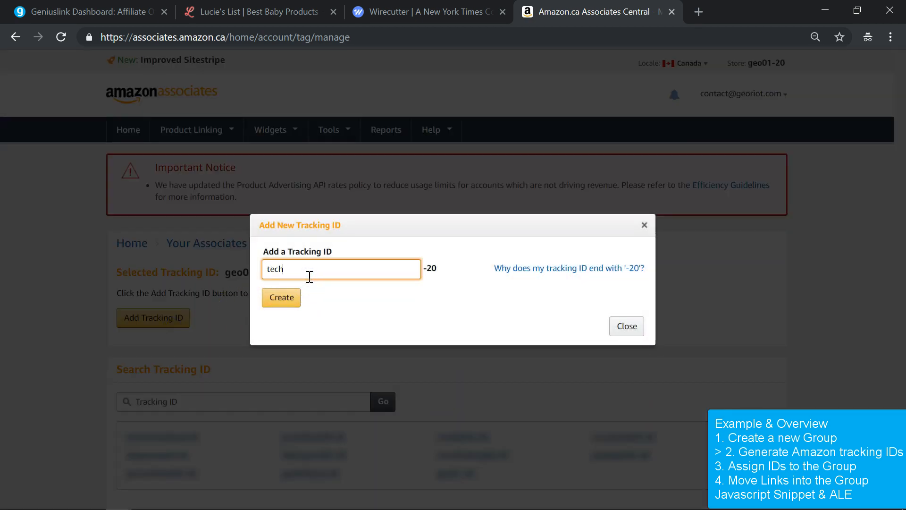
click(281, 297)
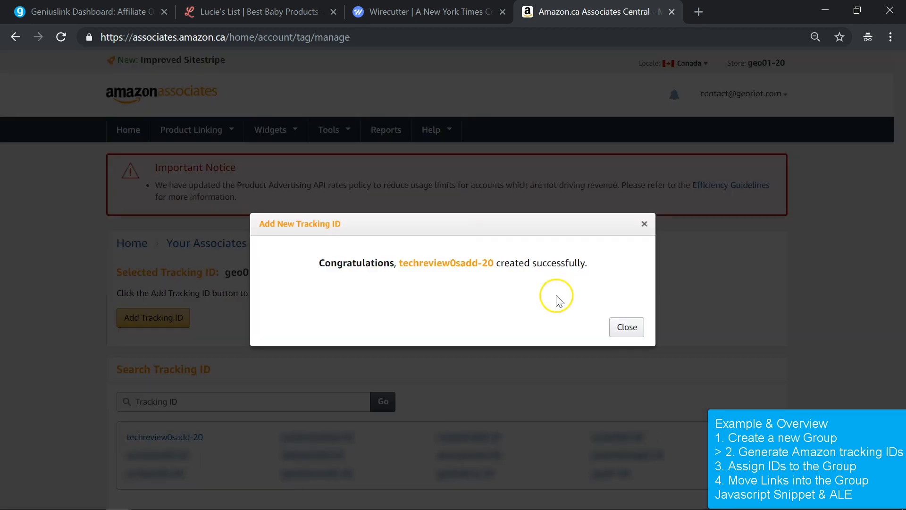
click(627, 326)
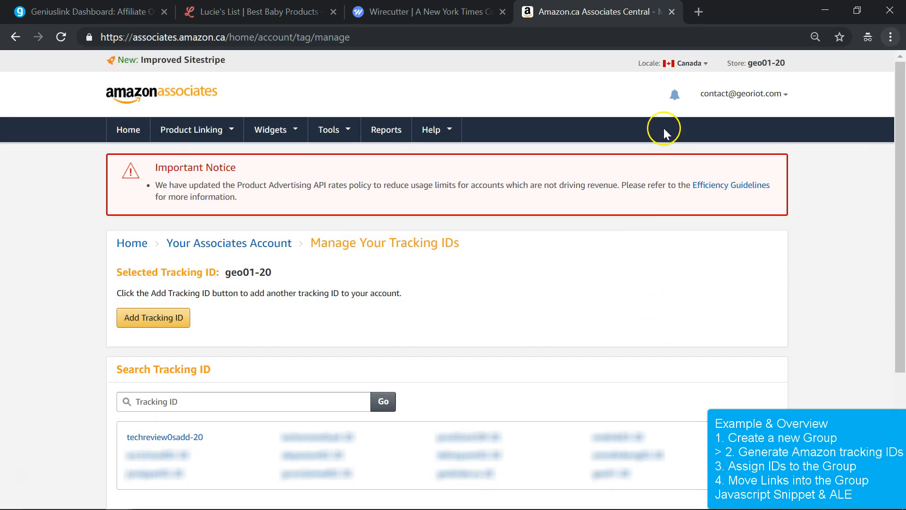
click(690, 63)
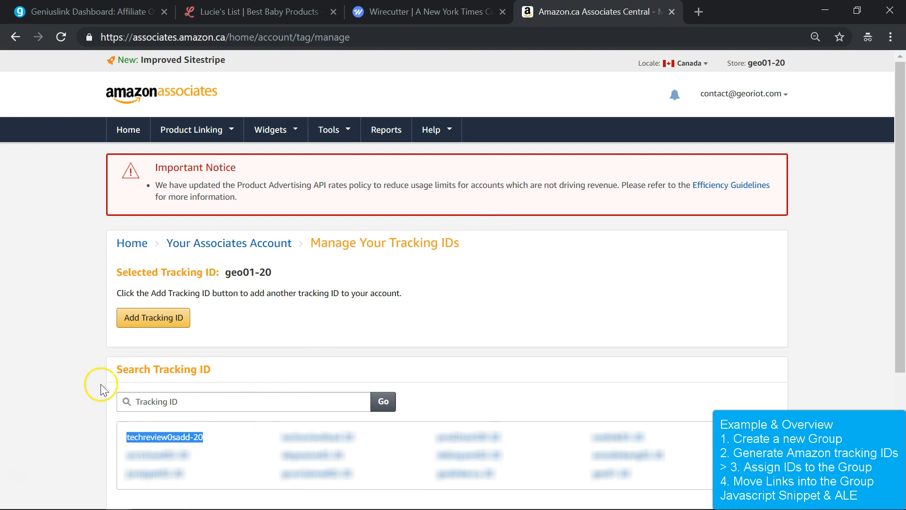
Step: Return to Geniuslink's Affiliate page and choose TechReviews for custom programs
click(85, 10)
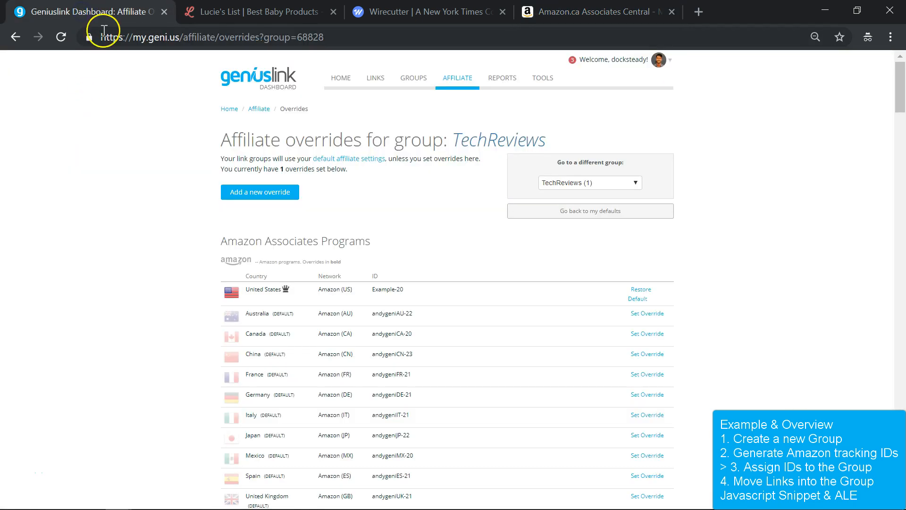
click(413, 77)
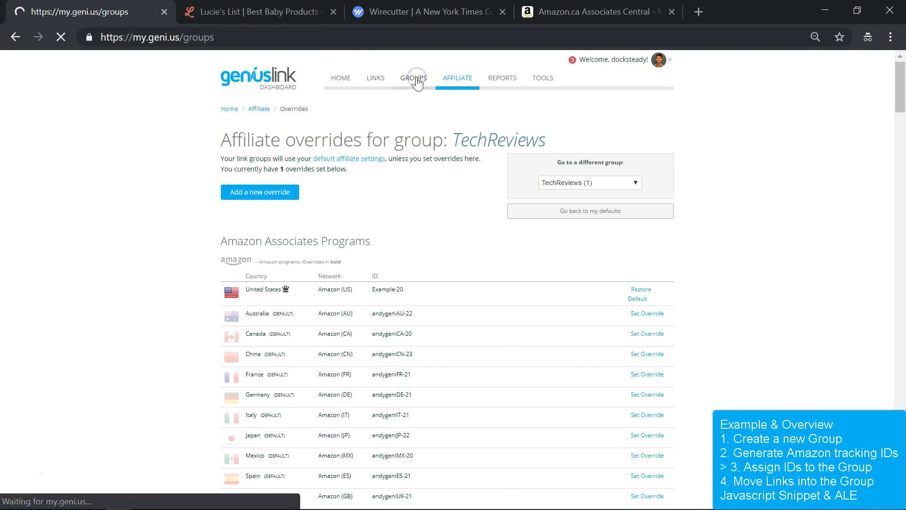
click(414, 78)
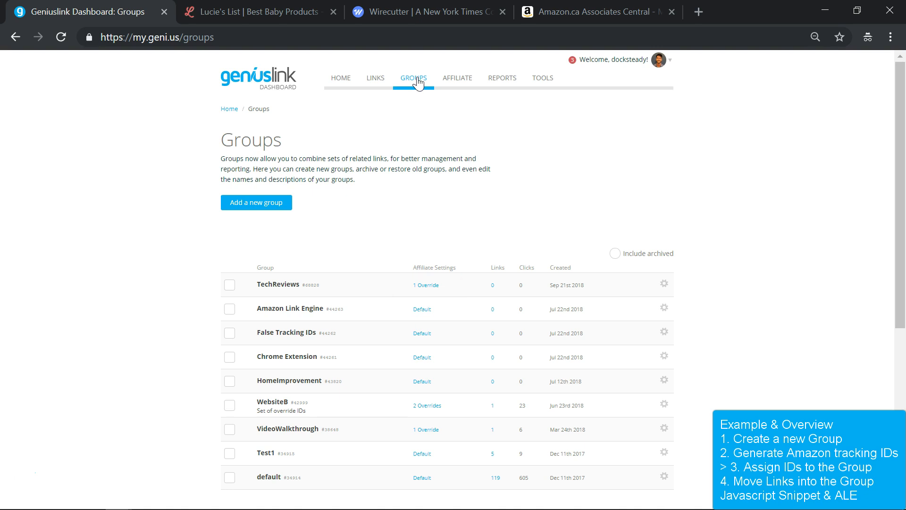
click(458, 77)
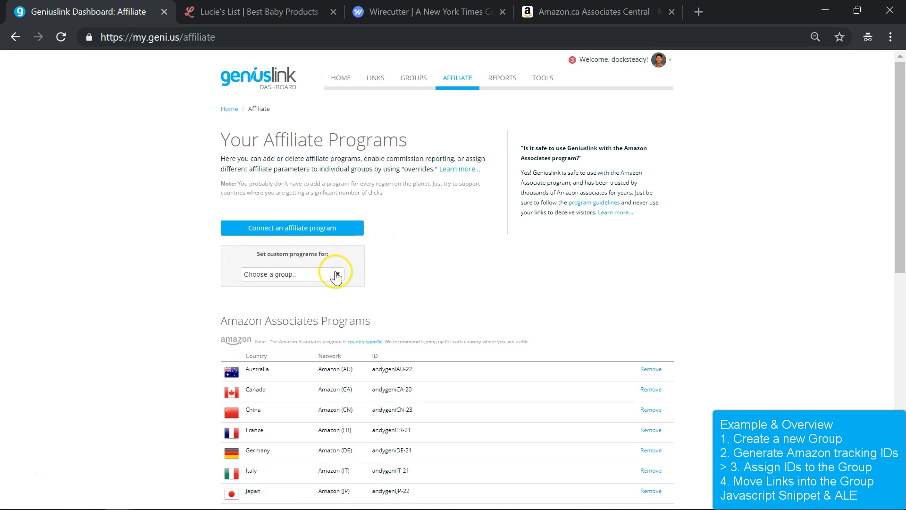
click(293, 274)
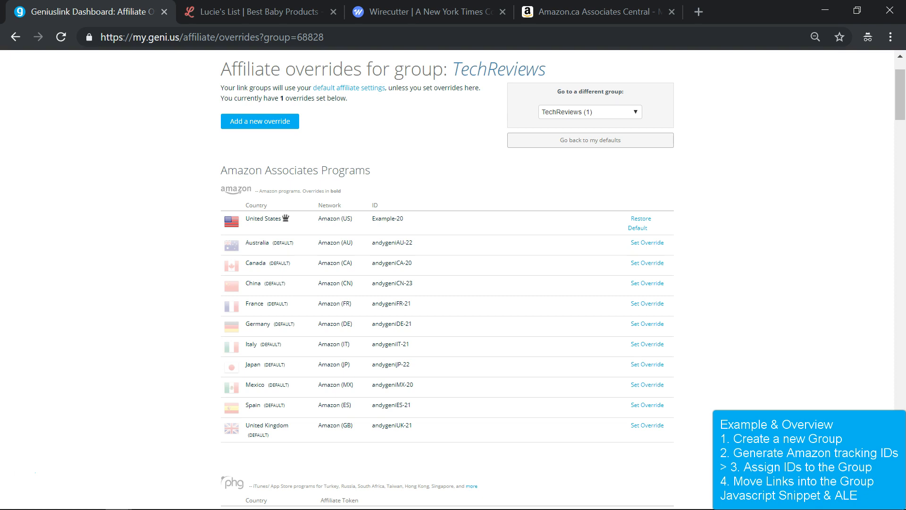
Step: Add another techreview tracking ID override to TechReviews for its Amazon country
click(279, 126)
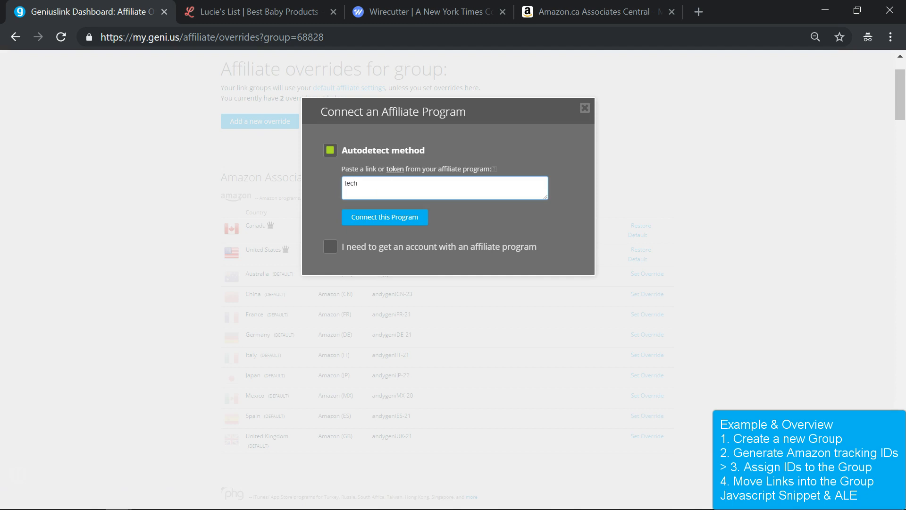
text(reviewDE-21)
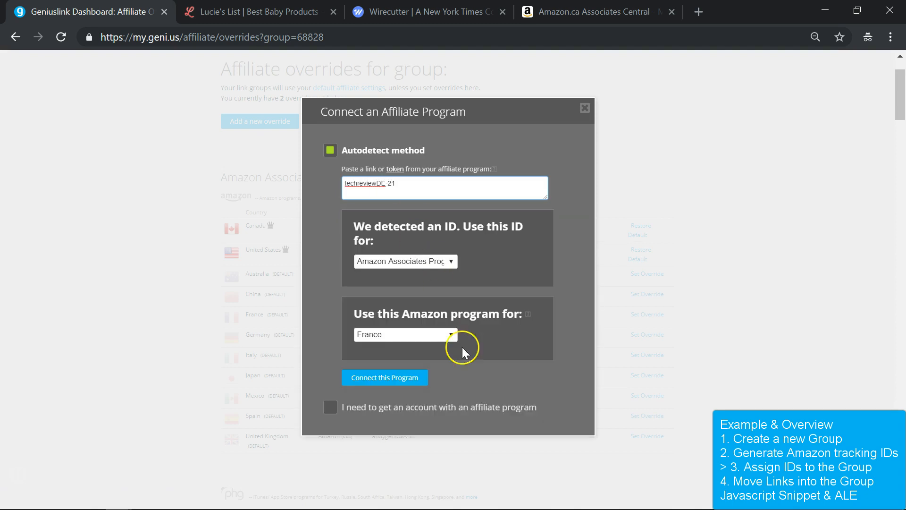
click(385, 378)
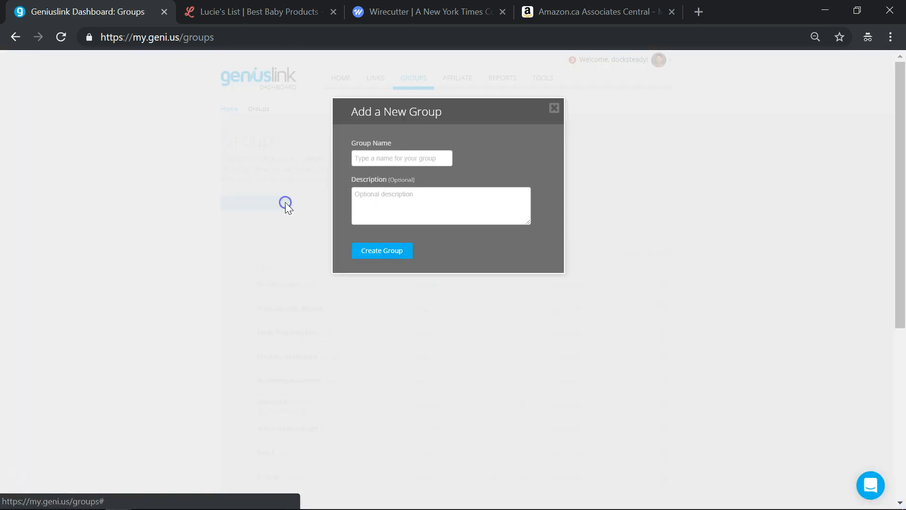
Step: Create a new group named Parenting Gear
text(F)
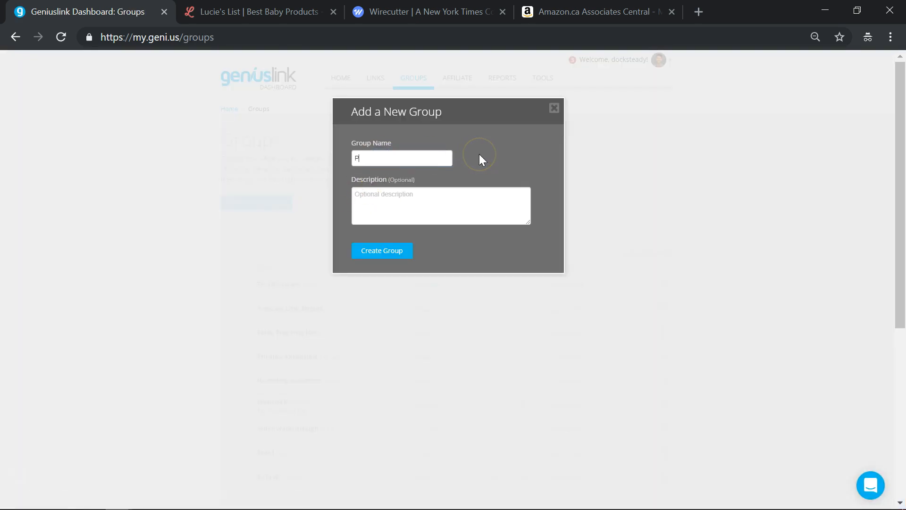
text(arenting Gear)
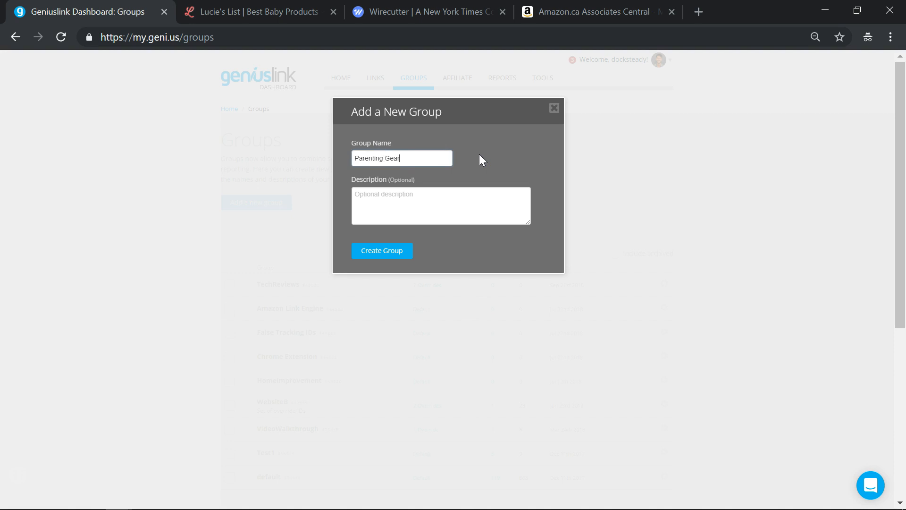
click(381, 250)
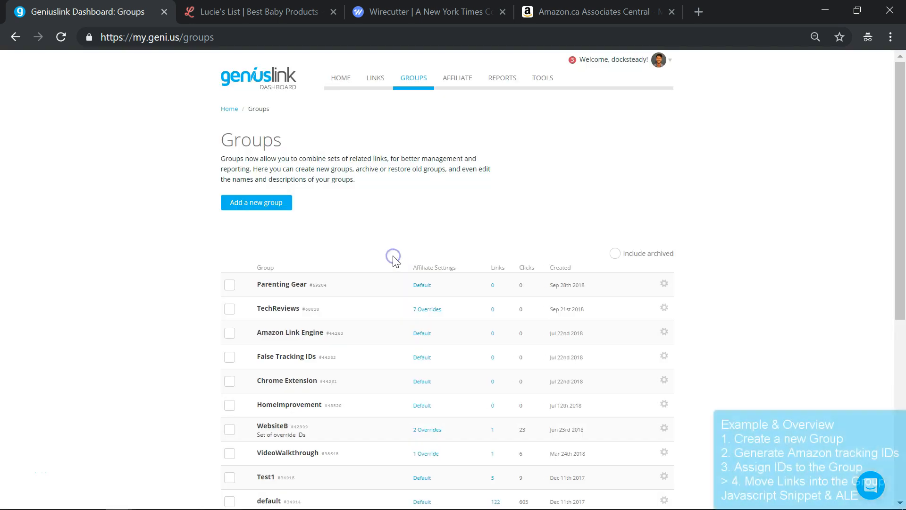
click(375, 78)
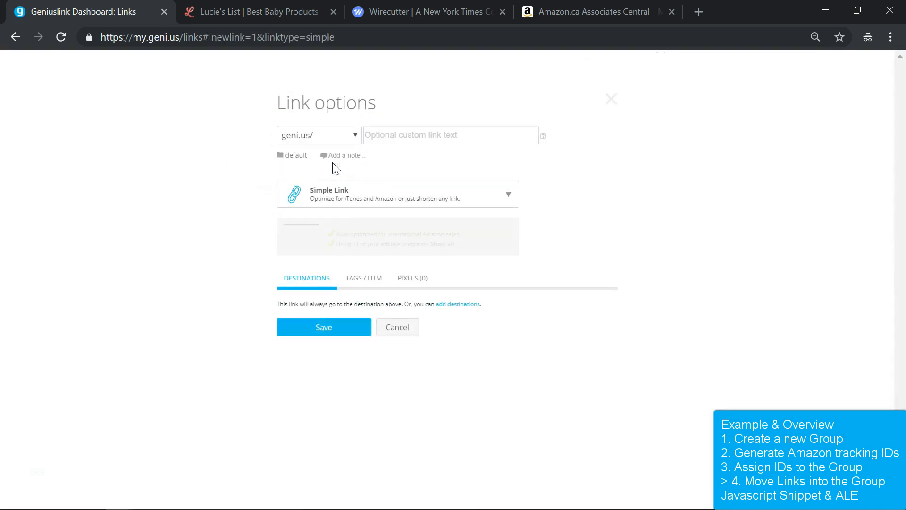
Step: Assign the DXRacer office chair link to the TechReviews group and save it as geni.us/BMAI
click(295, 155)
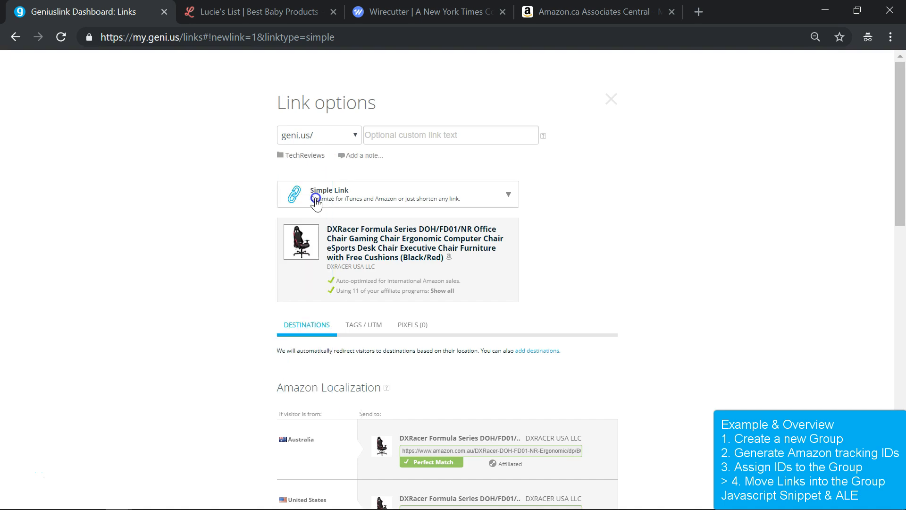
click(611, 99)
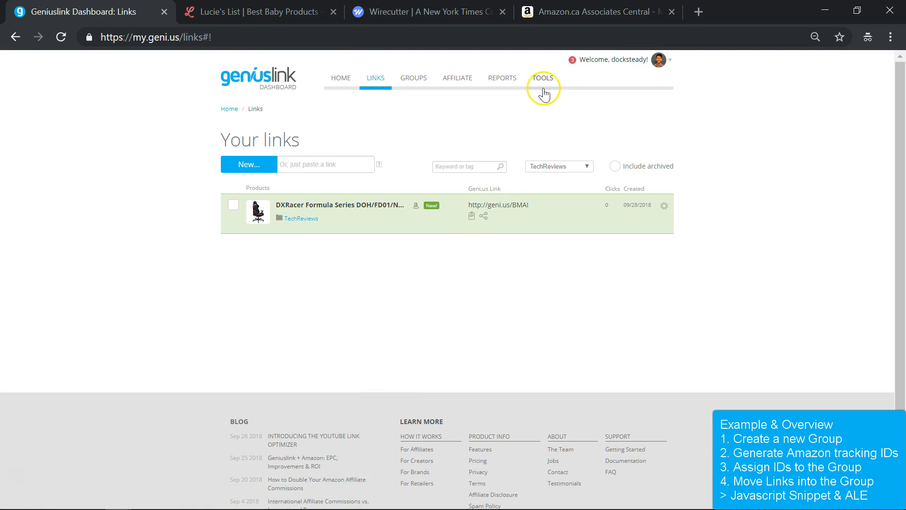
Step: In the Snippet tool, attribute clicks to TechReviews and copy the embed script
click(542, 77)
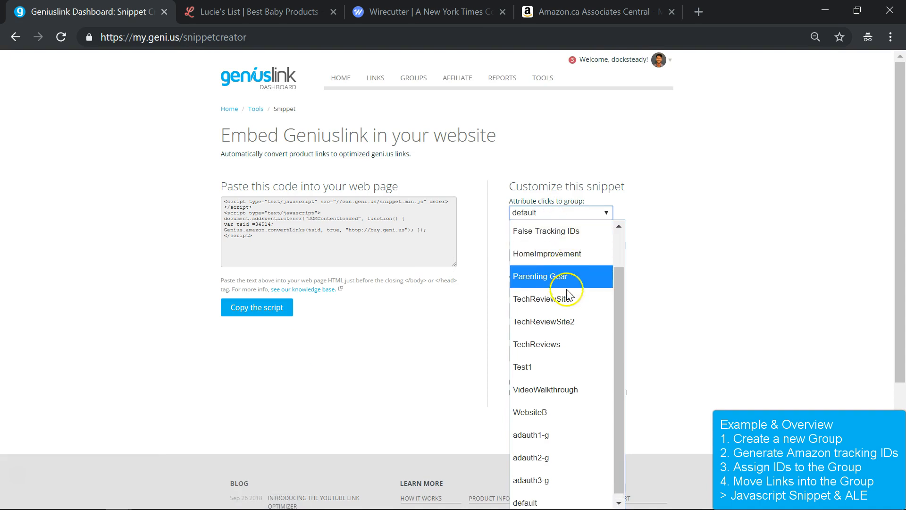
click(536, 344)
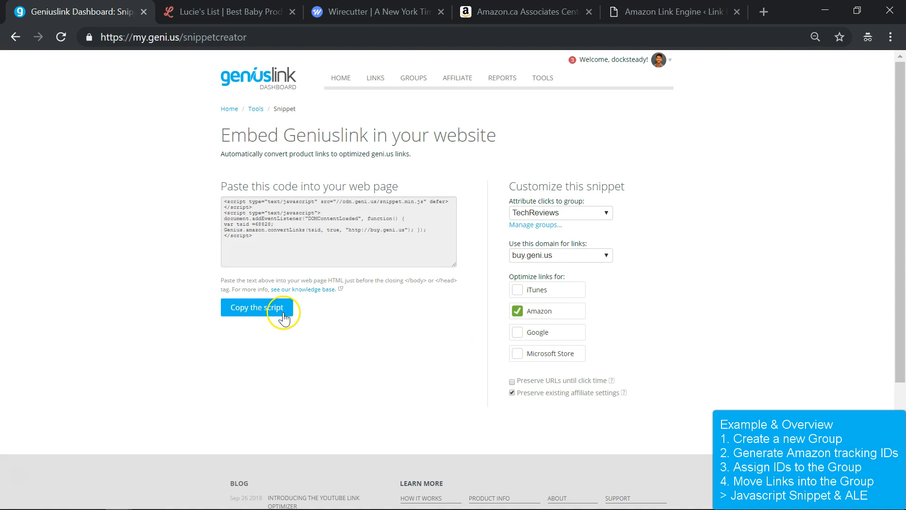
click(668, 12)
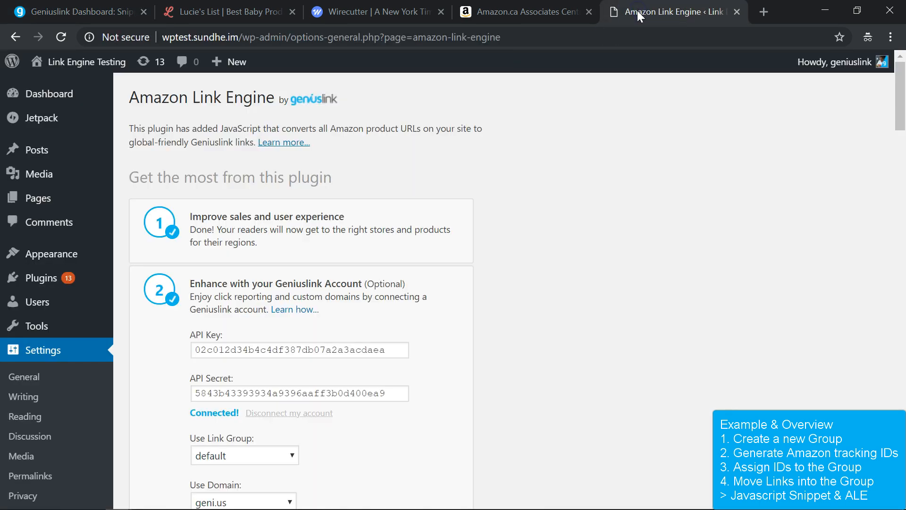
Step: Set the Amazon Link Engine plugin's Use Link Group to TechReviews
click(244, 455)
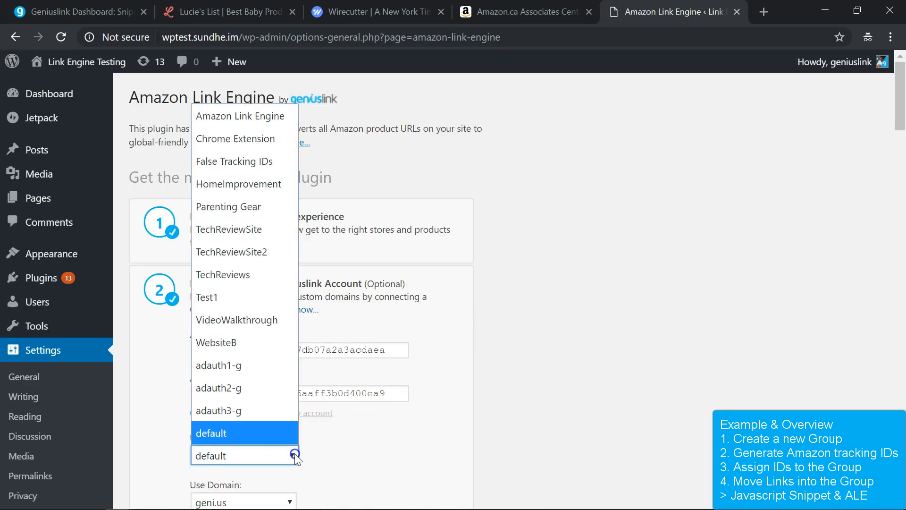
click(223, 273)
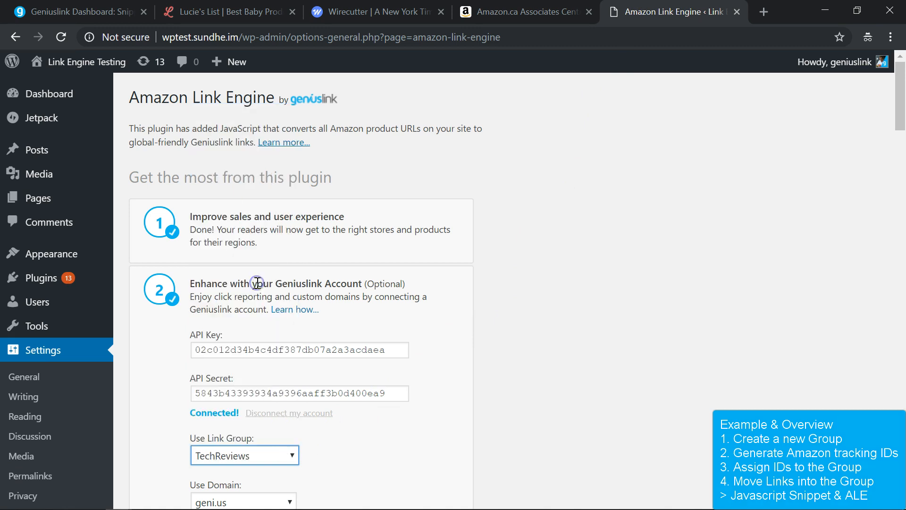